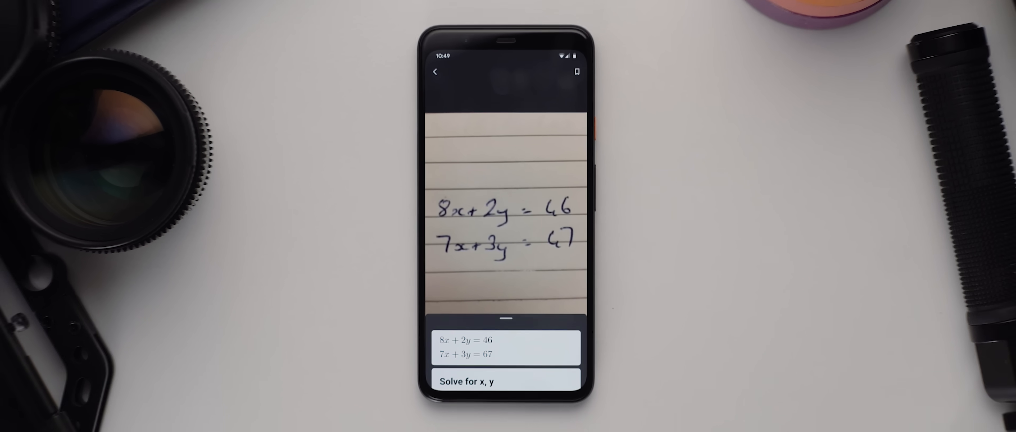
- Reveal the 'Solve for x, y' solution for 8x + 2y = 46 and 7x + 3y = 67 and scroll its methods
left_click(505, 380)
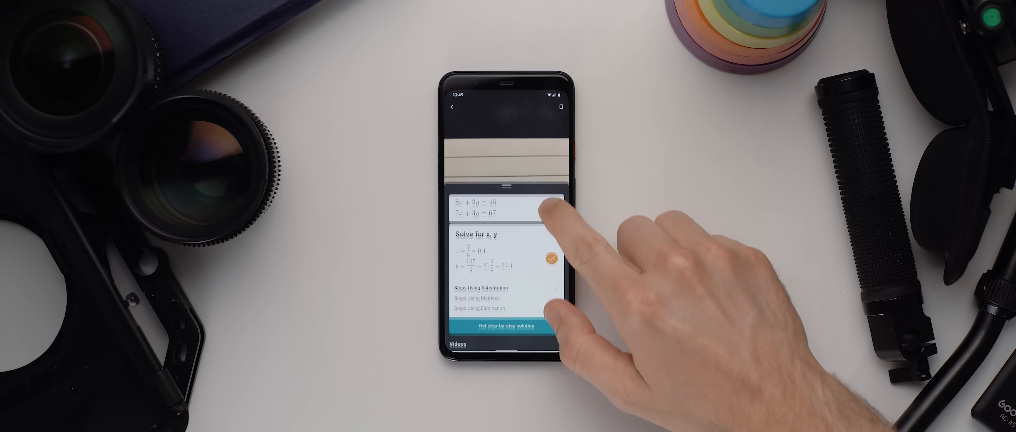
scroll("down", 3)
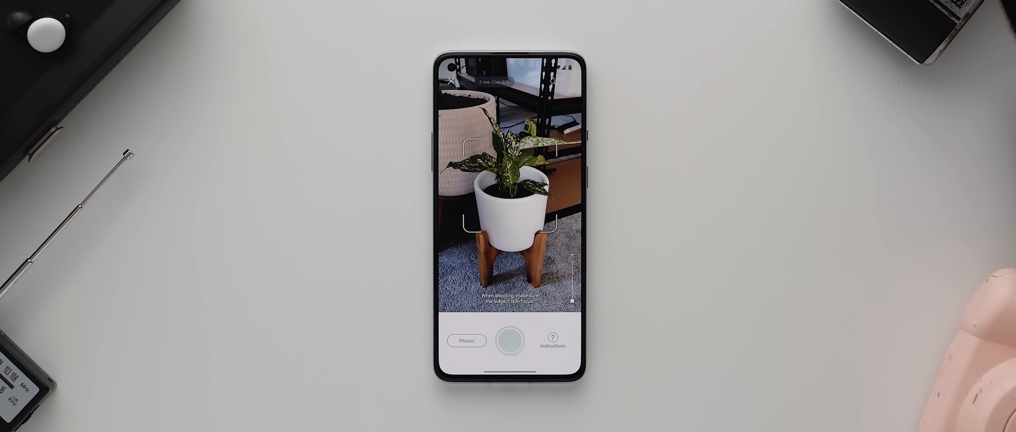
- Capture the potted plant with the PictureThis camera to start species identification
left_click(509, 341)
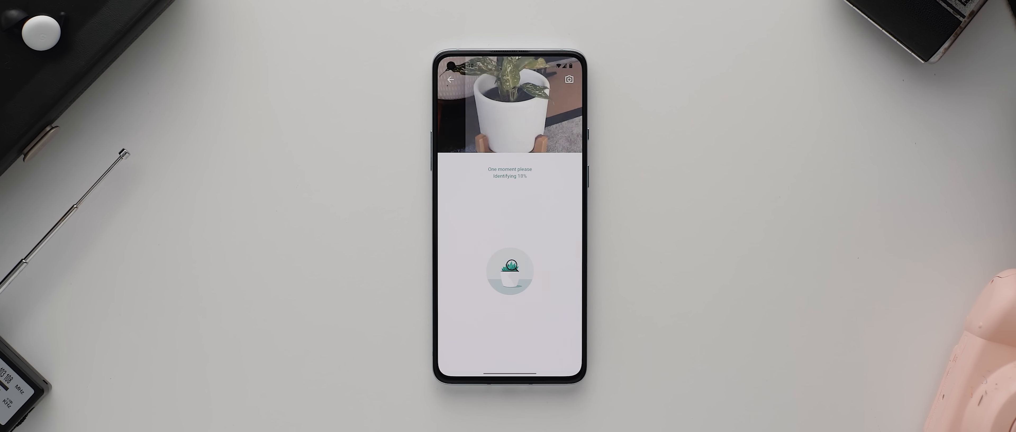